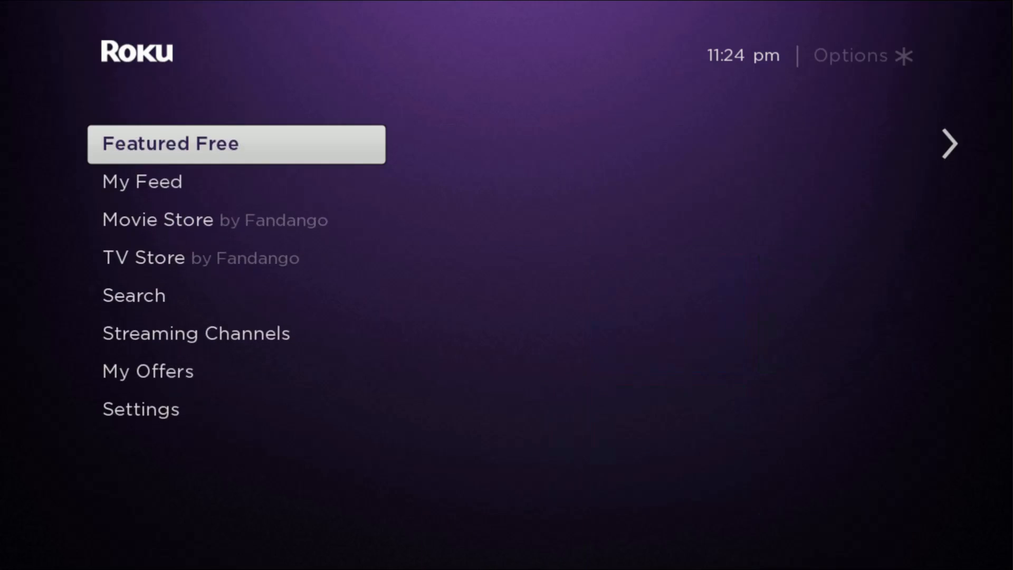
# Scroll the Roku home list down and select Settings
pyautogui.scroll(-3)
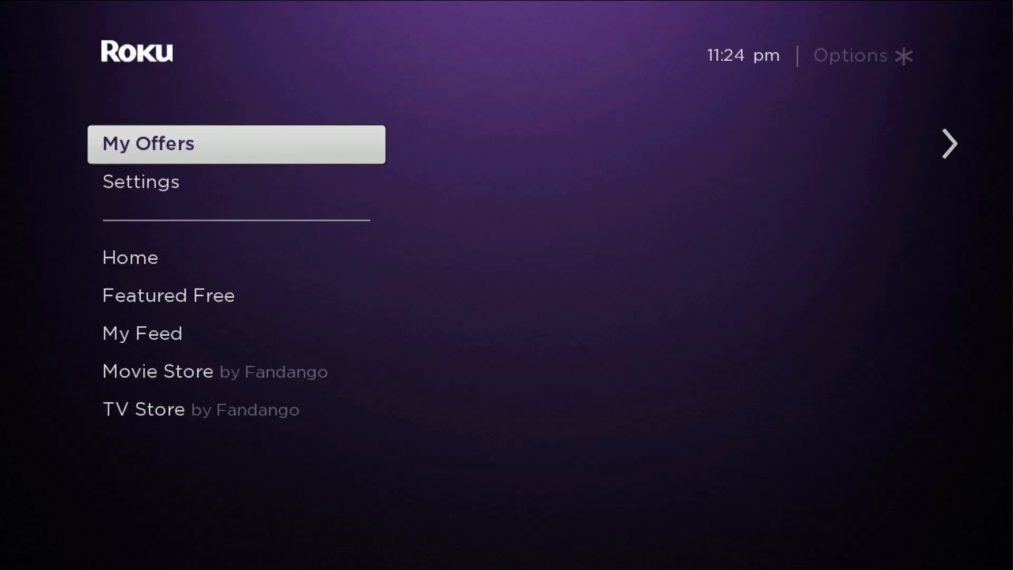
pyautogui.click(140, 181)
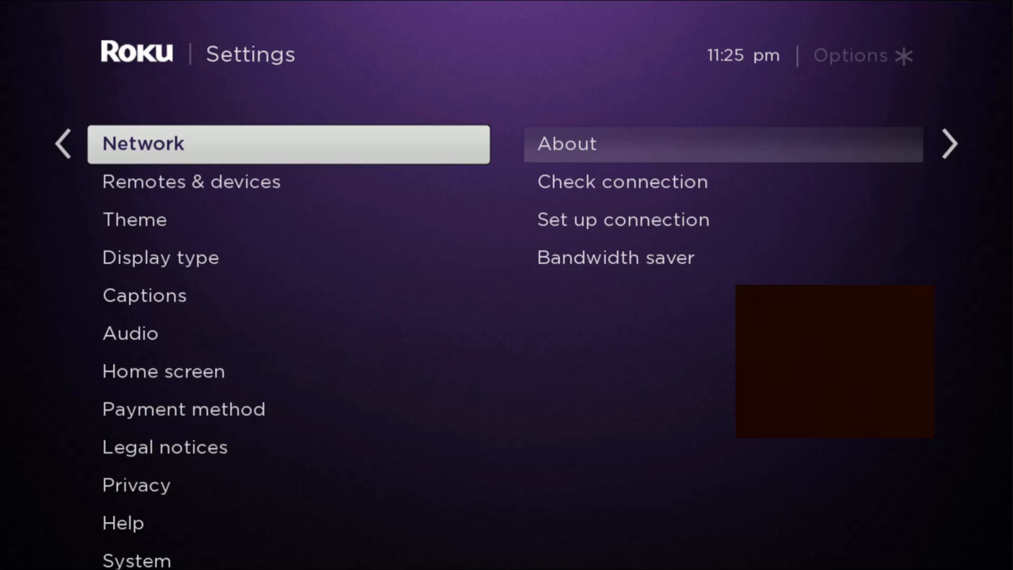
# Set Screen mirroring mode under System to Always allow
pyautogui.scroll(-3)
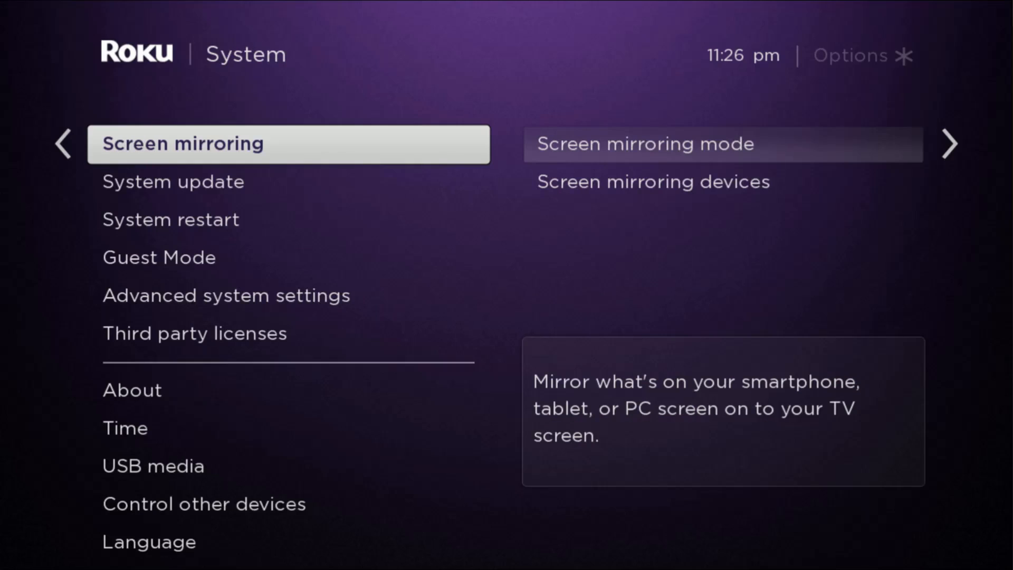
pyautogui.click(646, 144)
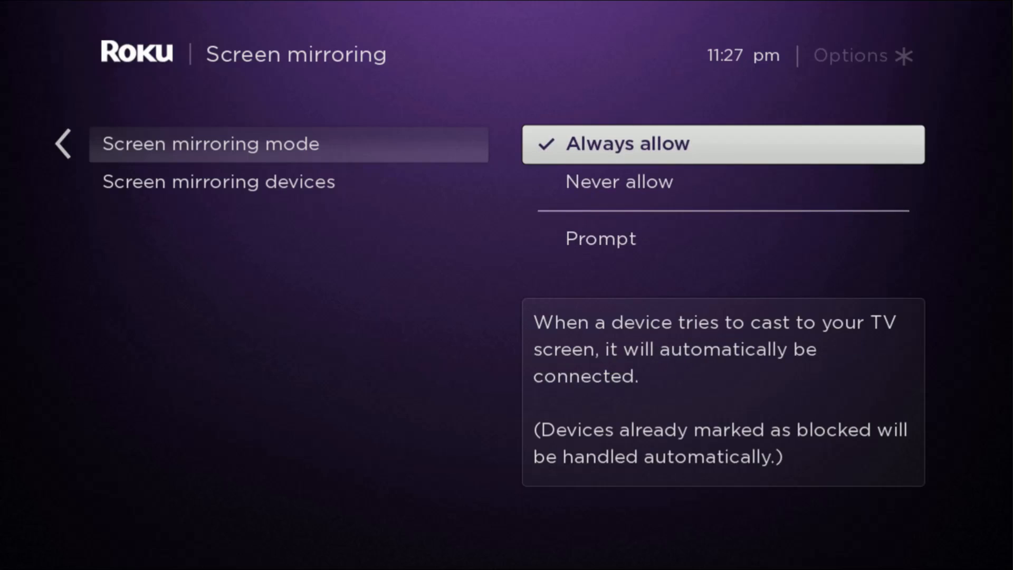
# Confirm in iPad Settings that Wi-Fi is connected to xfi22, then return home
pyautogui.press('Home')
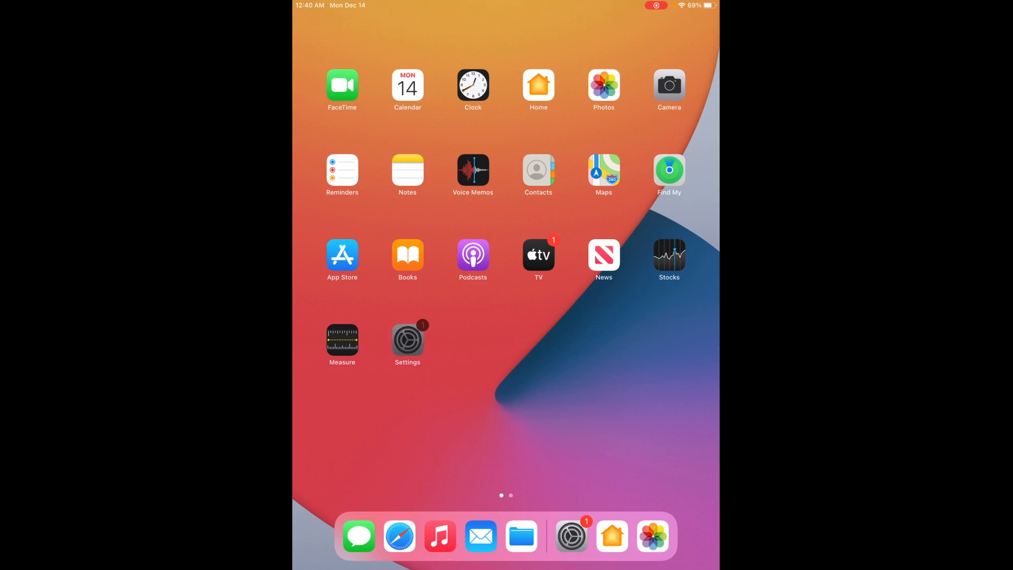
pyautogui.click(407, 339)
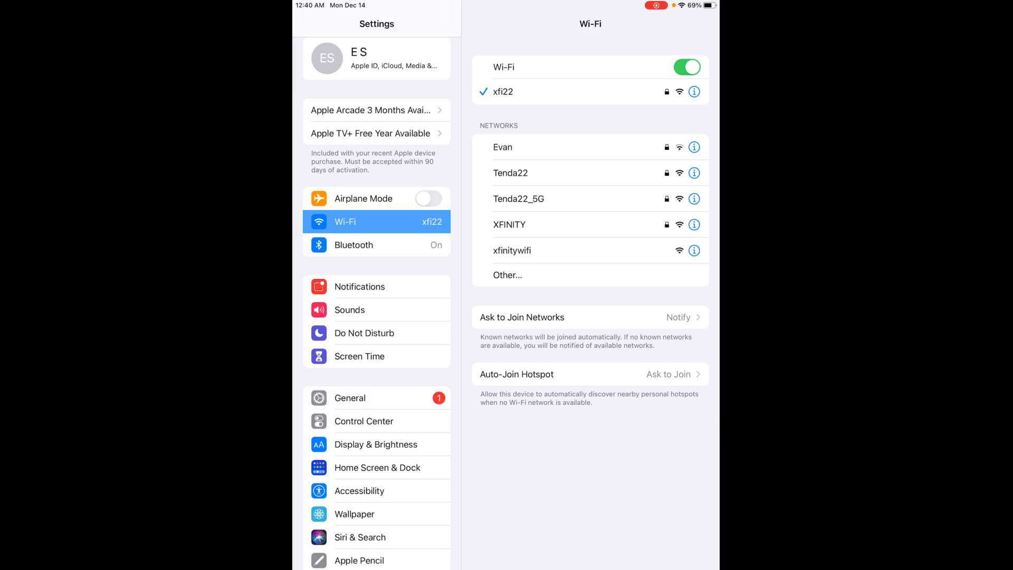
pyautogui.press('home')
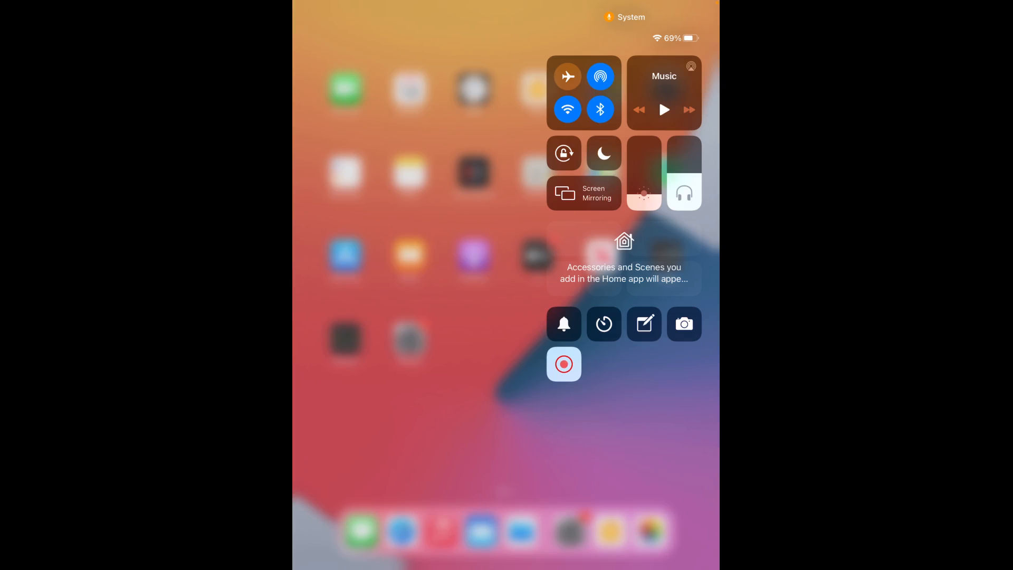
# Pick 49in TCL Roku TV under Screen Mirroring, then dismiss the AirPlay connection error
pyautogui.click(582, 192)
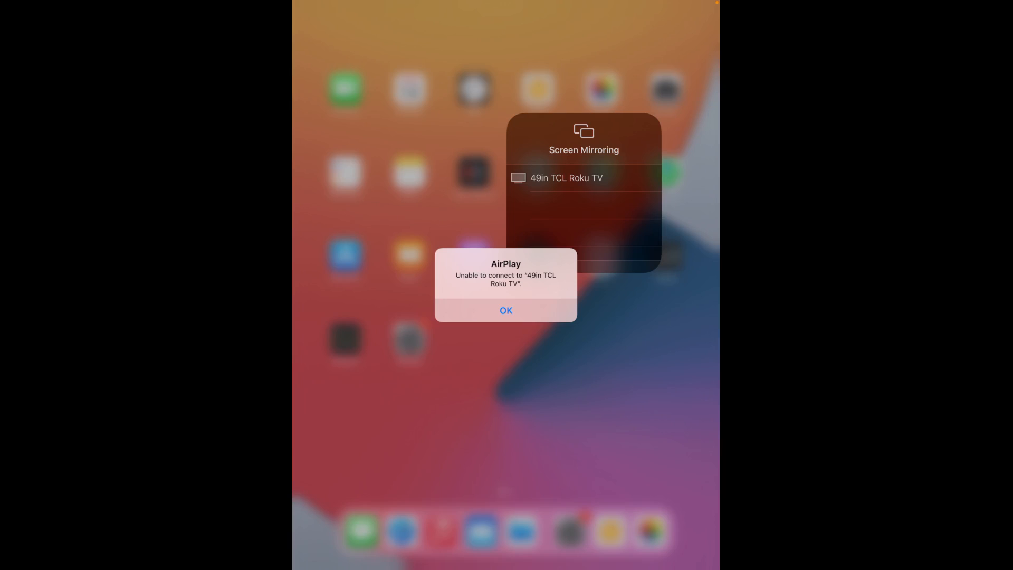
pyautogui.click(506, 311)
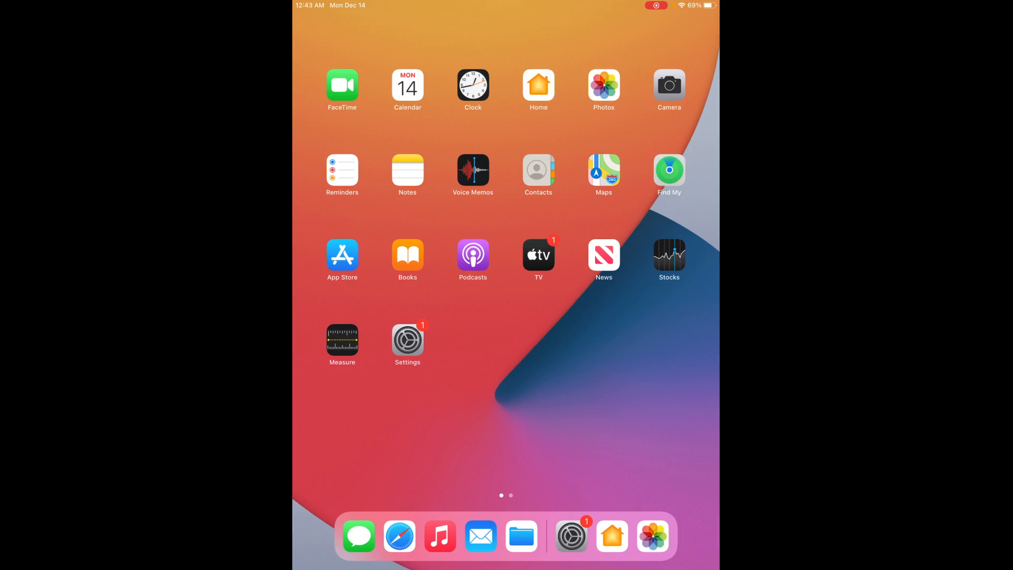
# Launch YouTube from the second home page and cast to Roku Player
pyautogui.hscroll(-3)
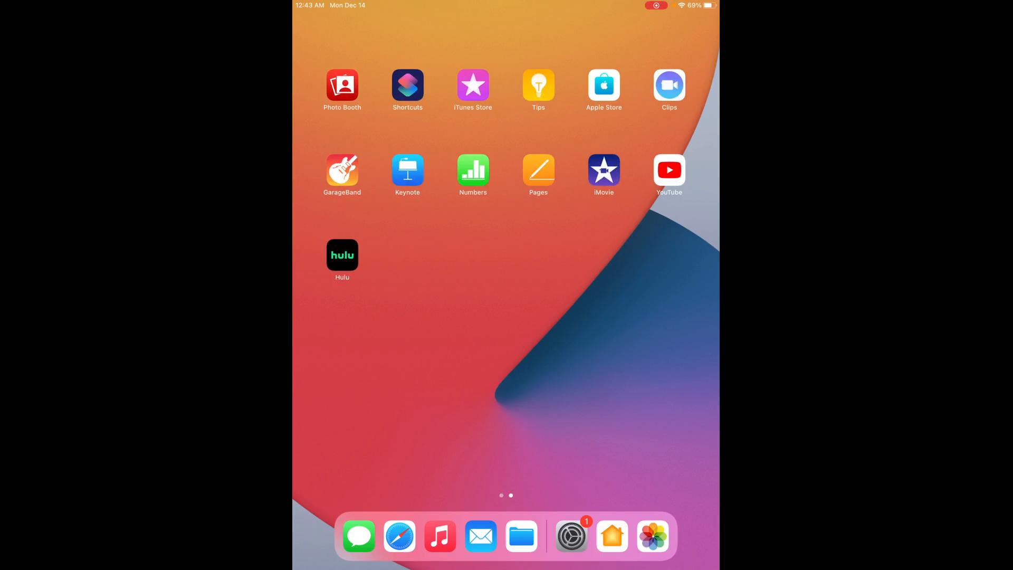
pyautogui.click(669, 170)
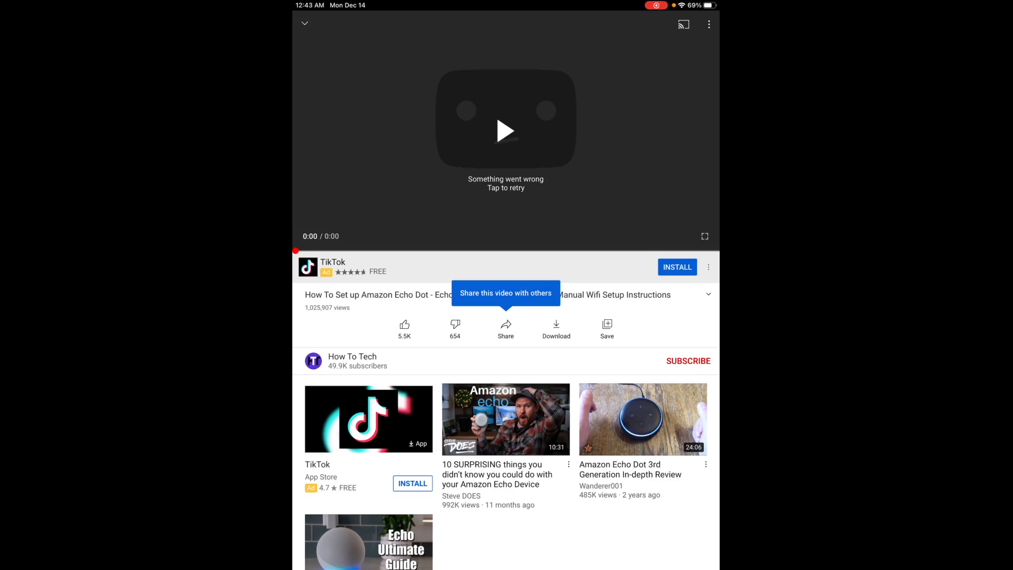
pyautogui.click(683, 24)
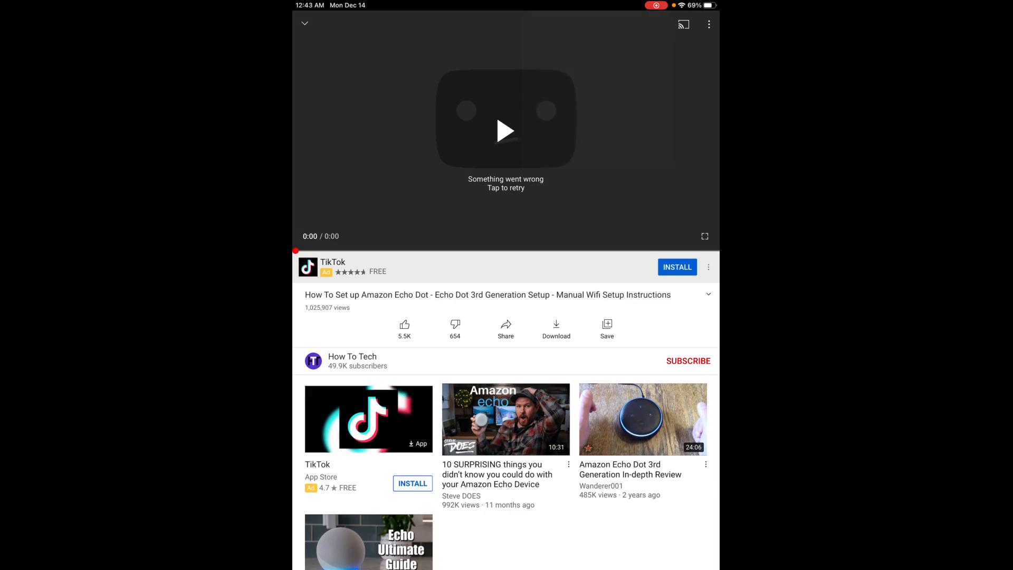
pyautogui.click(352, 356)
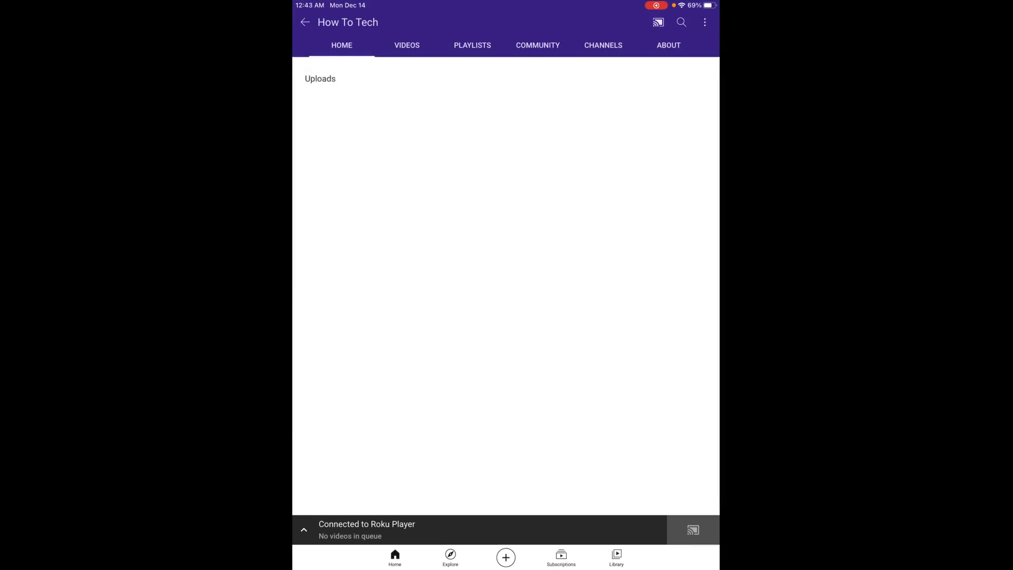